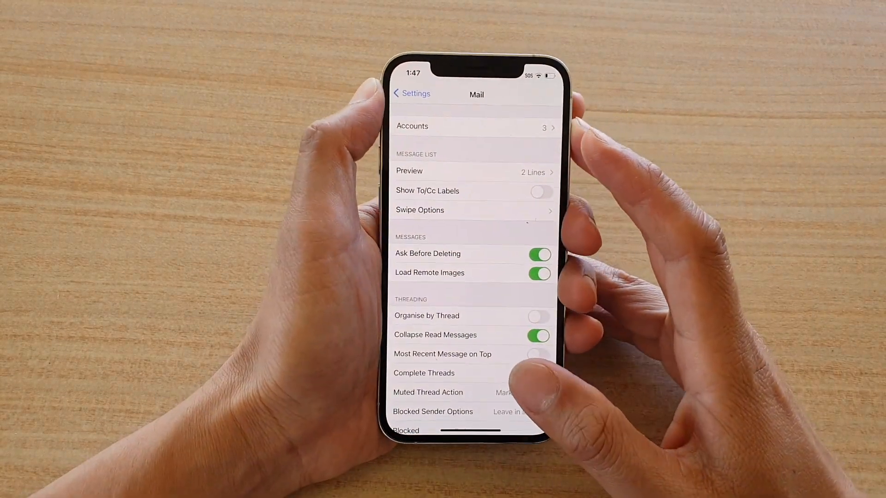
Switch on the Complete Threads toggle under Threading in Mail settings
click(539, 374)
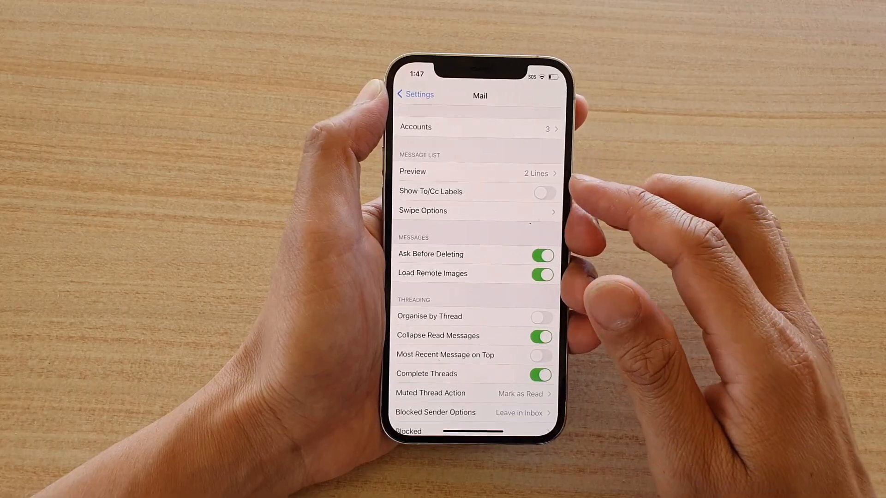